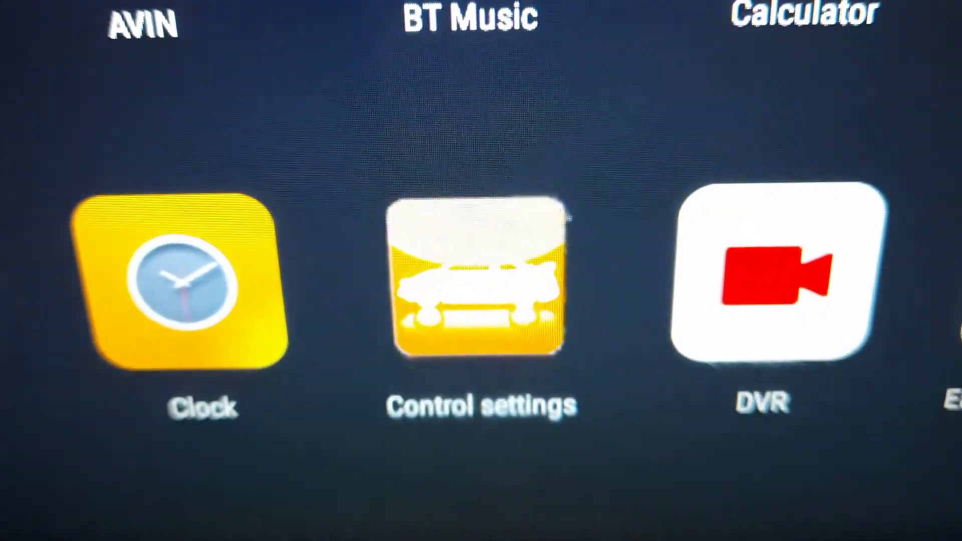
- Open the Control settings app showing the grid of steering-wheel button functions
left_click(475, 285)
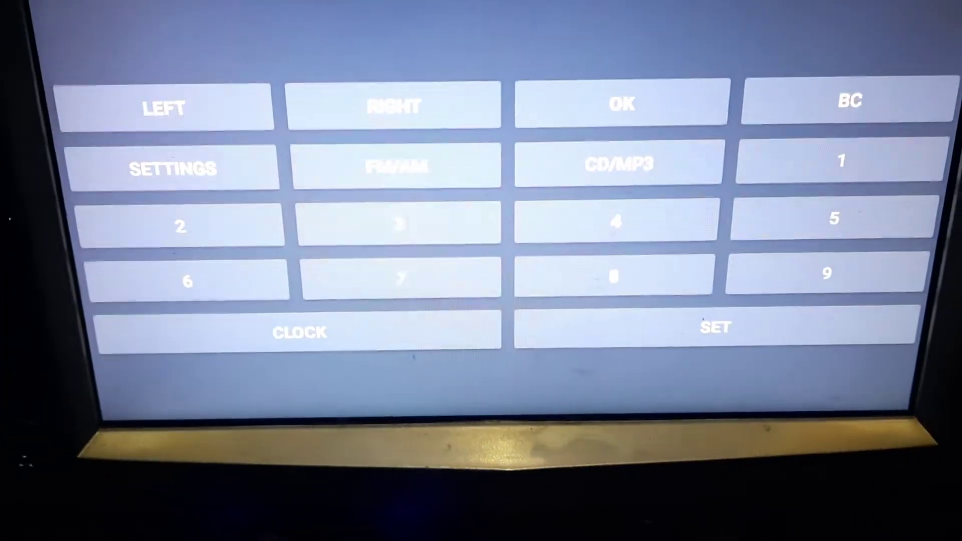